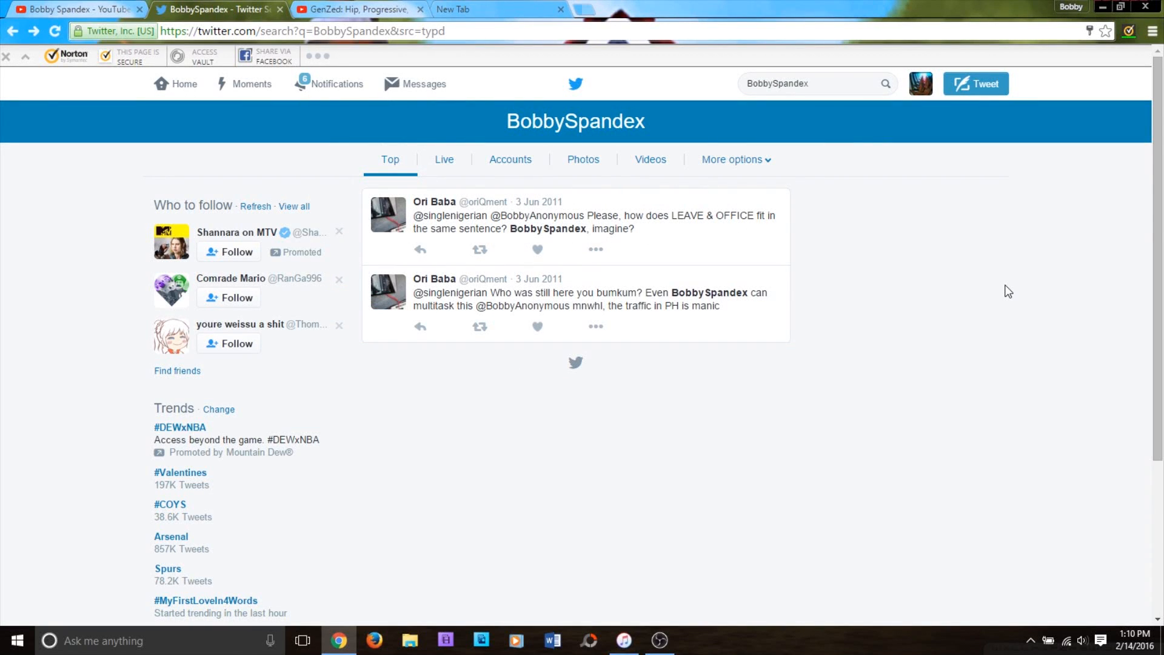
# Go to the signed-in account's own profile page from the account menu
pyautogui.click(919, 84)
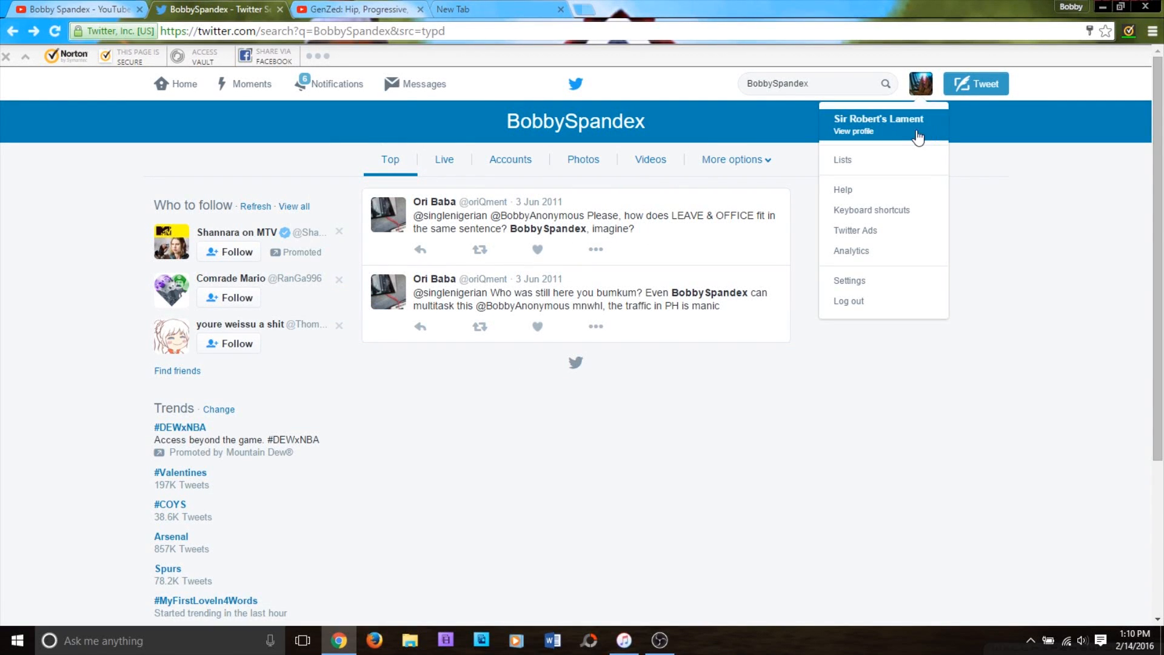
pyautogui.click(854, 131)
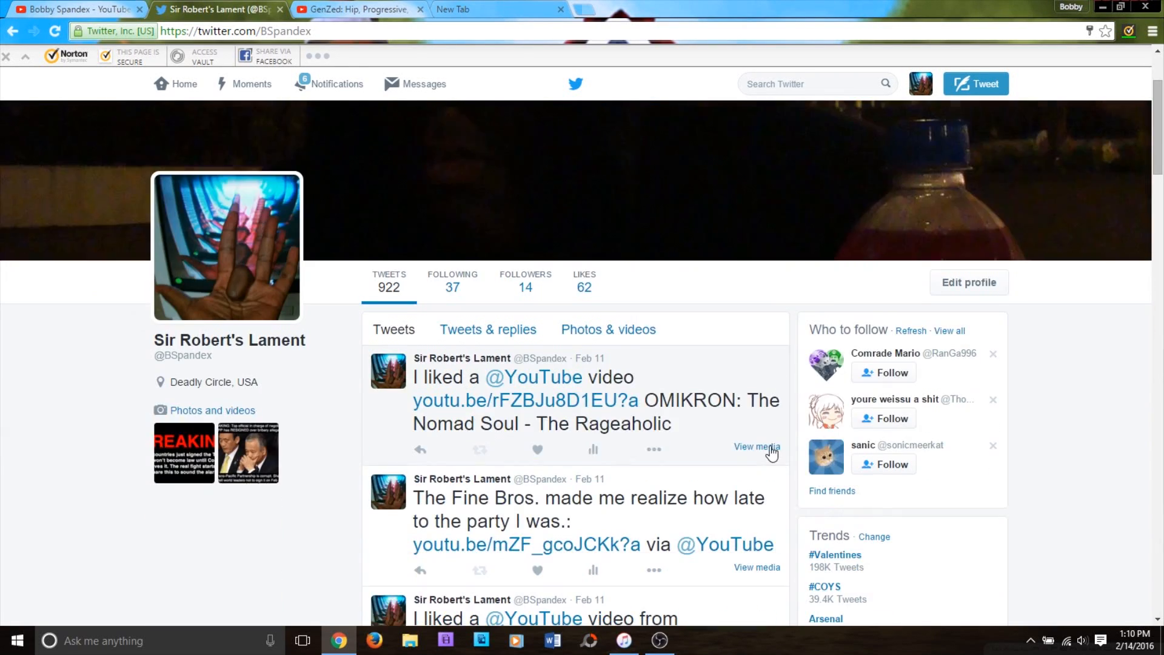
pyautogui.moveTo(713, 355)
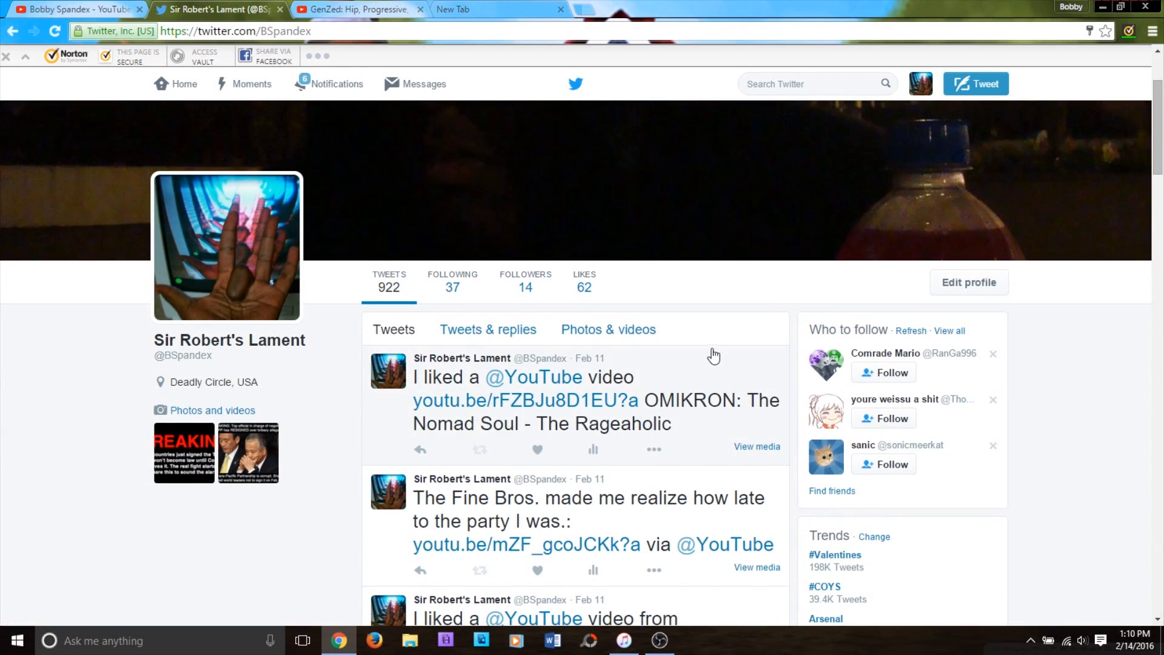
# Enter BobbySpandex in the account settings username field, which reports it as taken
pyautogui.scroll(3)
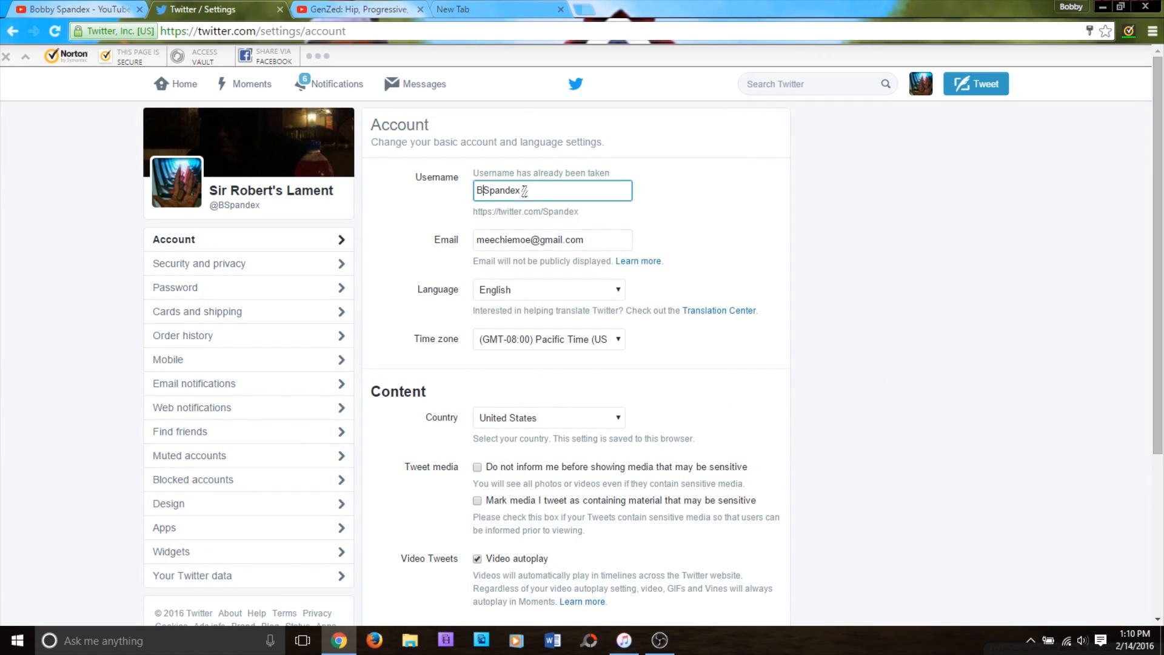
pyautogui.write('obby')
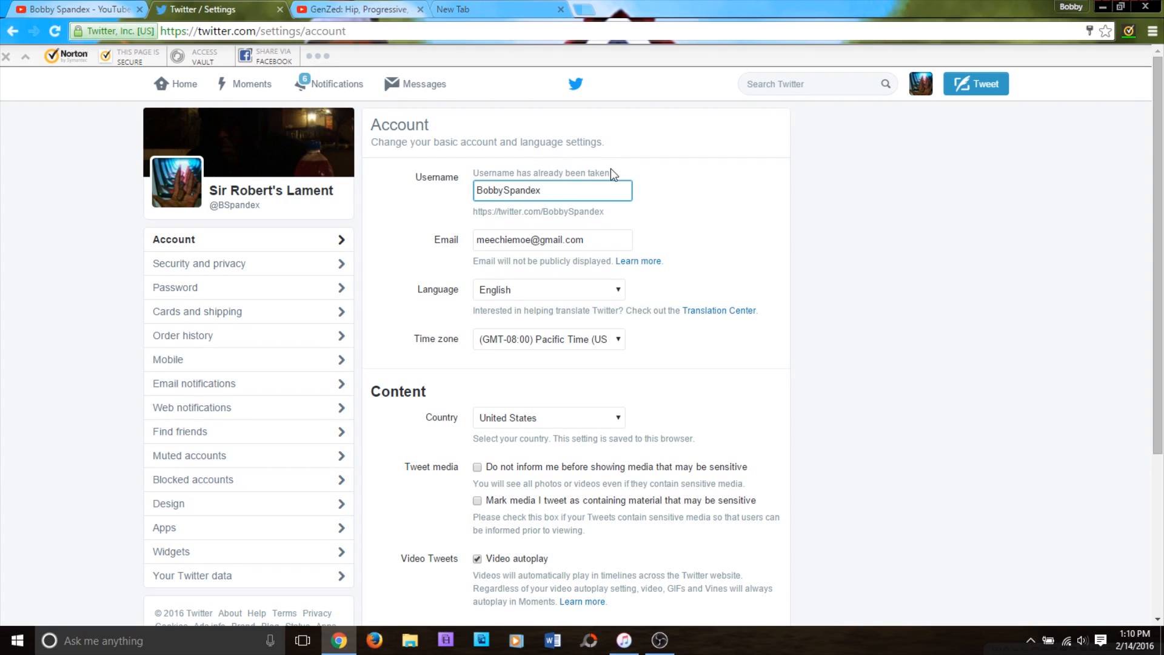
pyautogui.moveTo(821, 80)
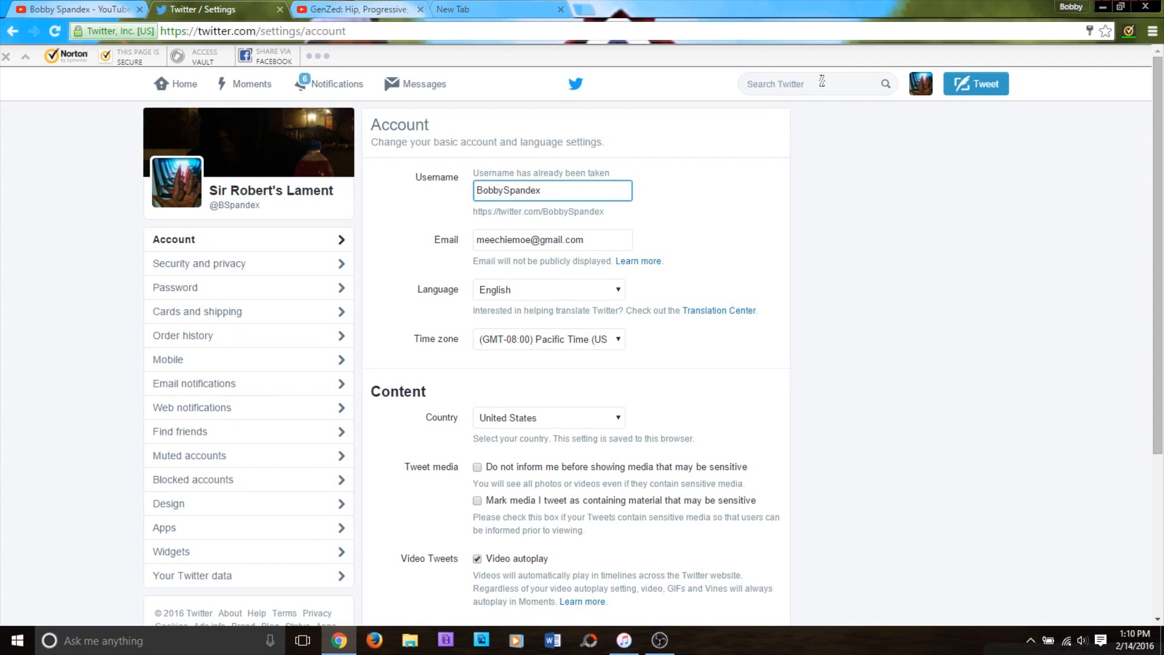
pyautogui.click(809, 84)
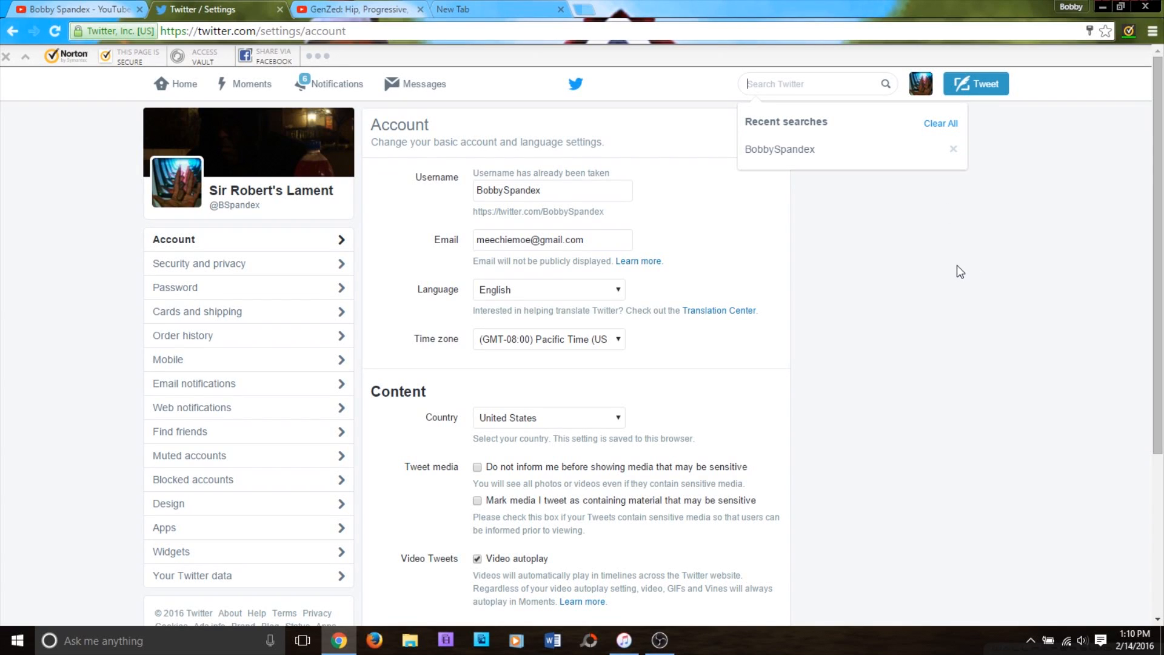
pyautogui.moveTo(956, 268)
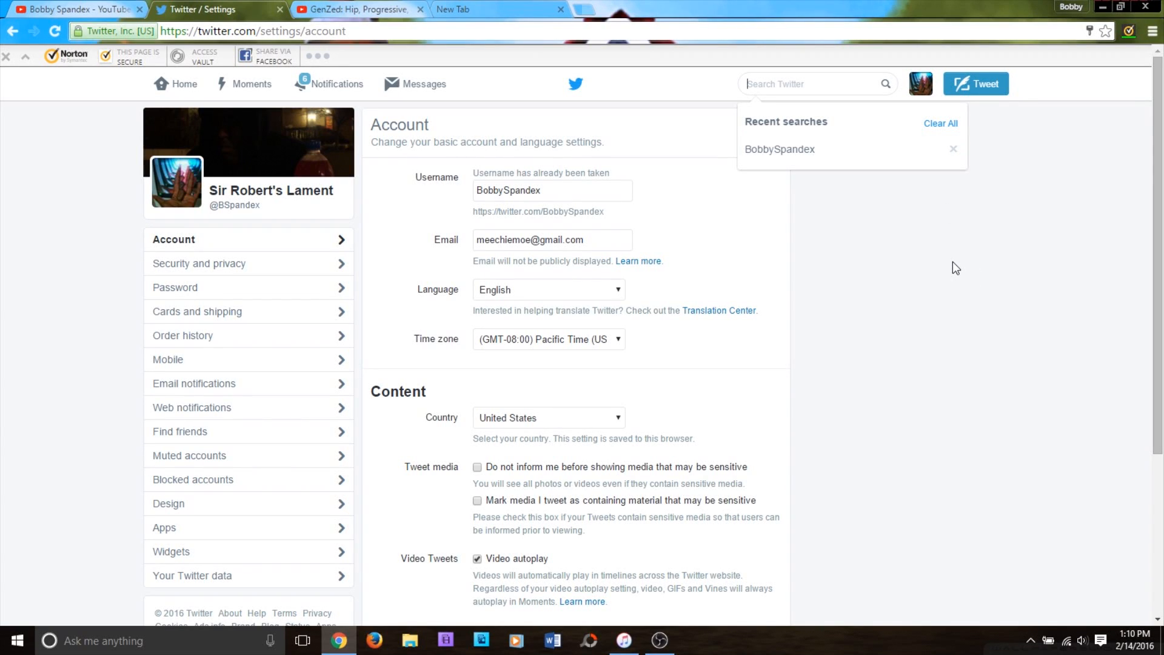
pyautogui.moveTo(928, 256)
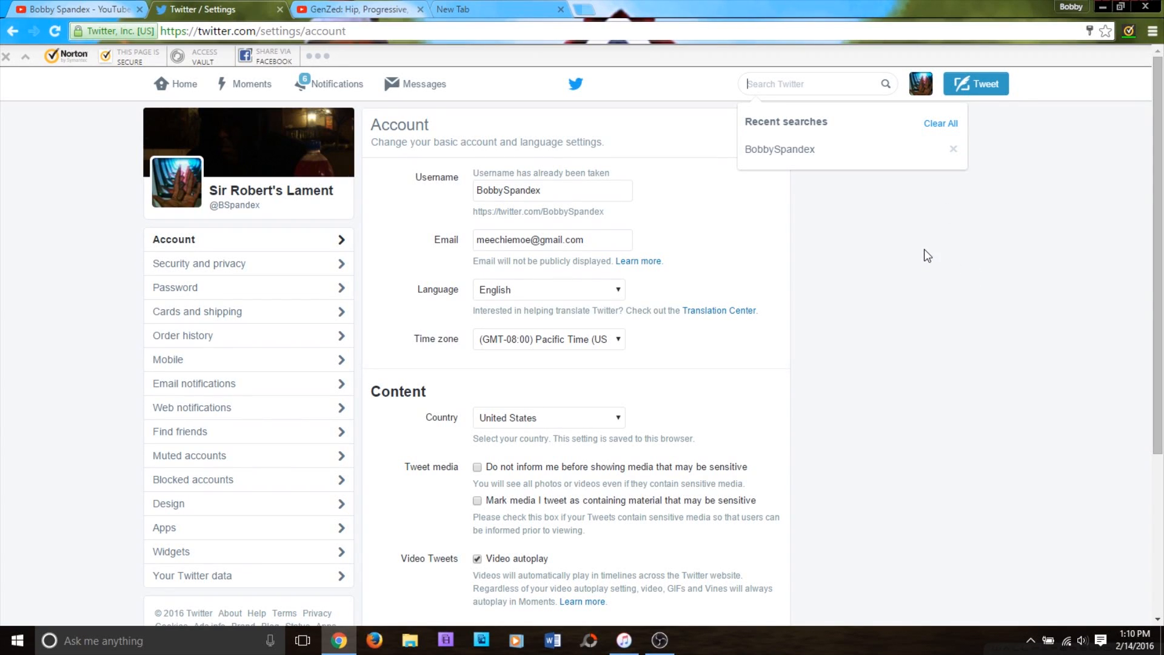
pyautogui.moveTo(827, 172)
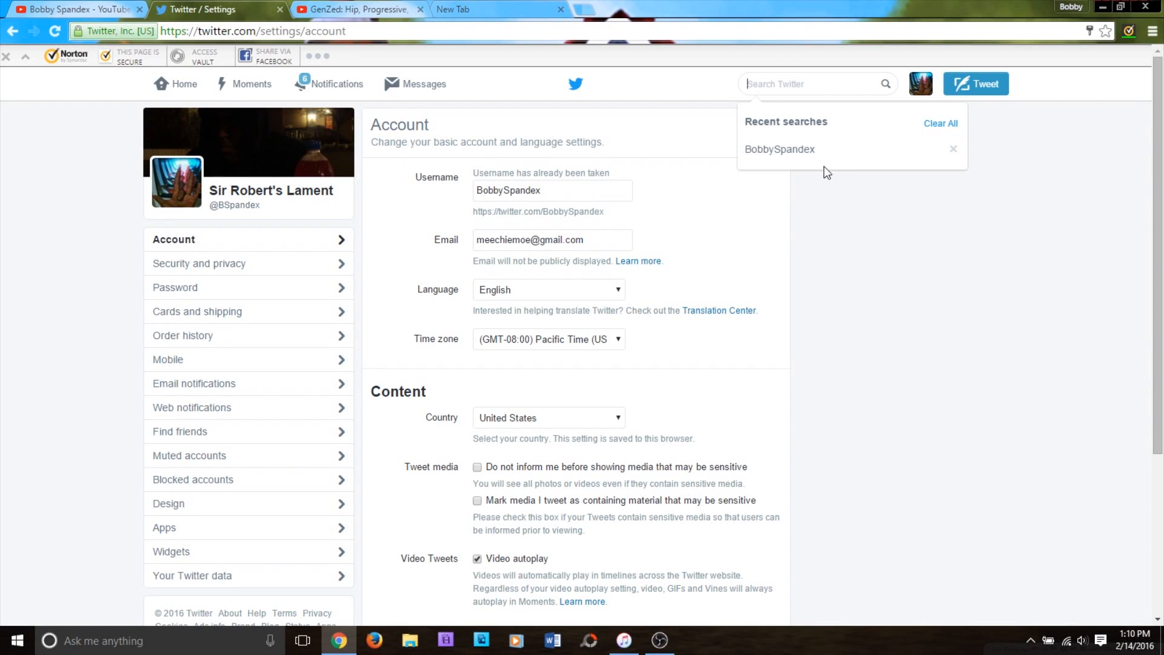
pyautogui.click(779, 149)
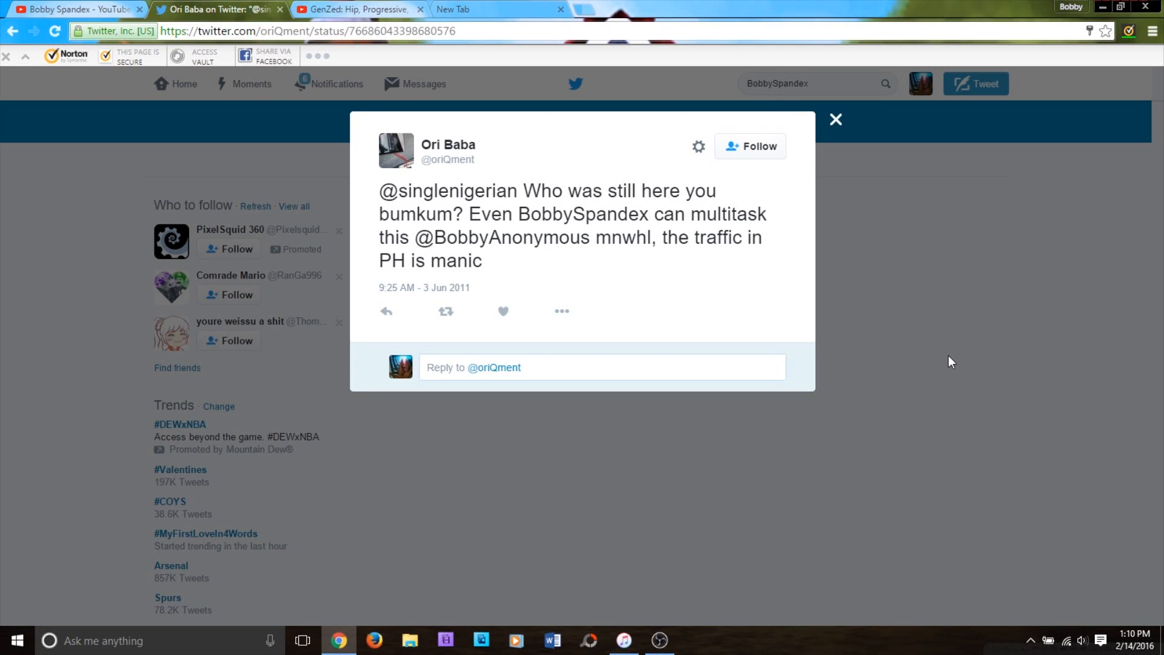
pyautogui.moveTo(909, 362)
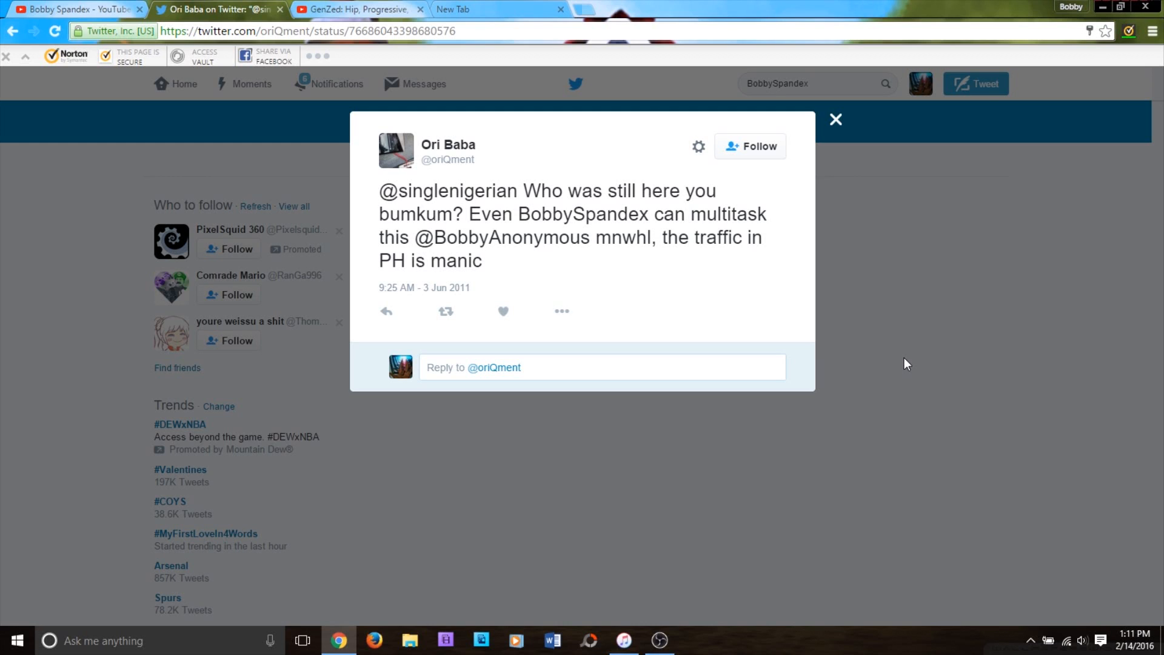
pyautogui.moveTo(840, 119)
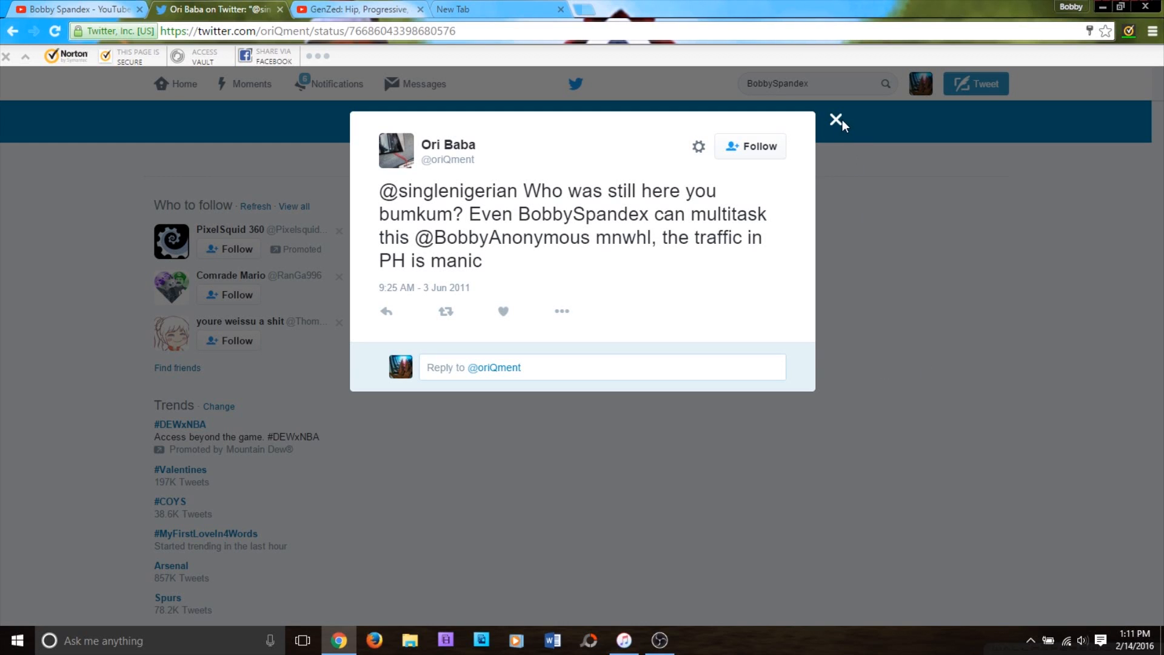
pyautogui.click(836, 120)
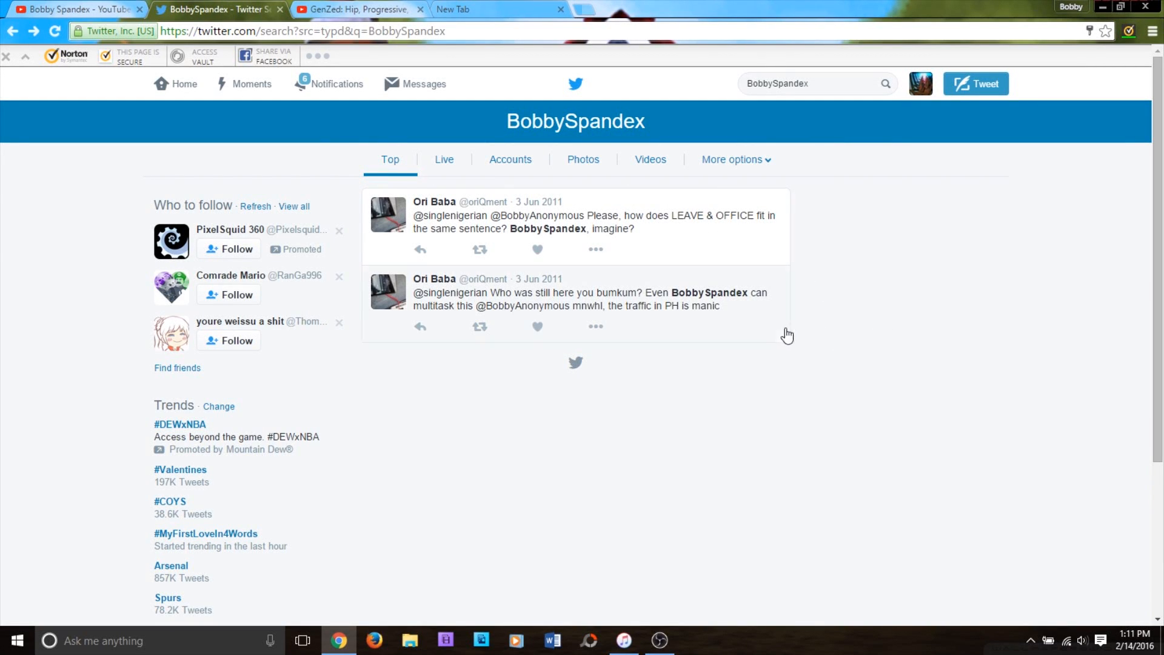
pyautogui.click(592, 299)
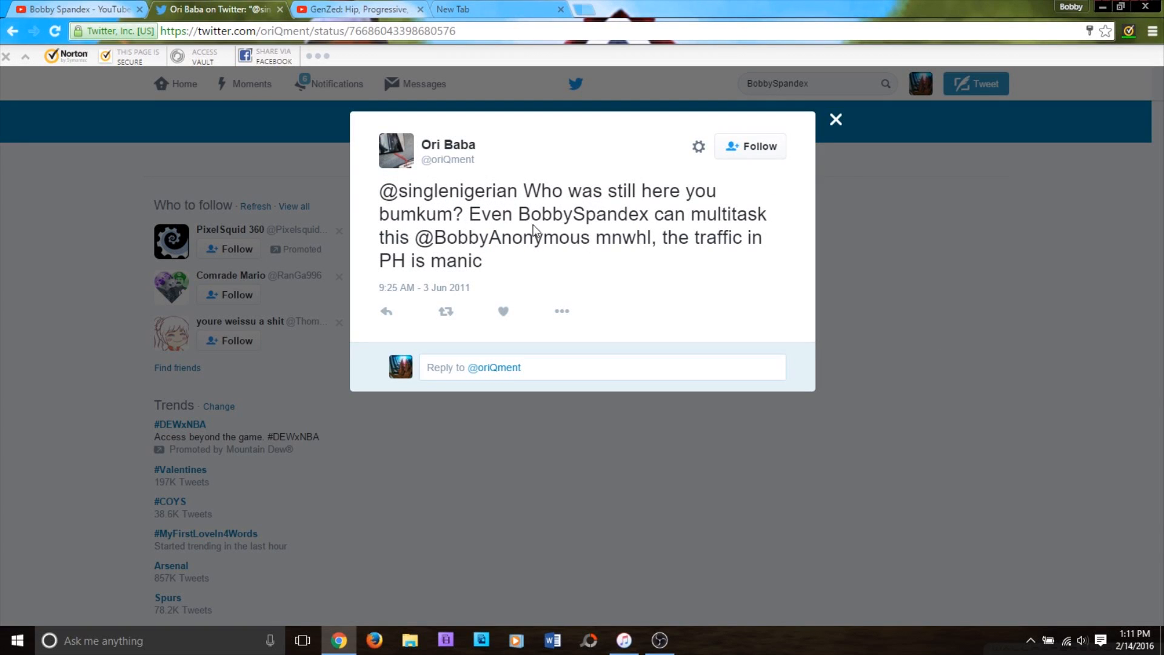
pyautogui.moveTo(850, 124)
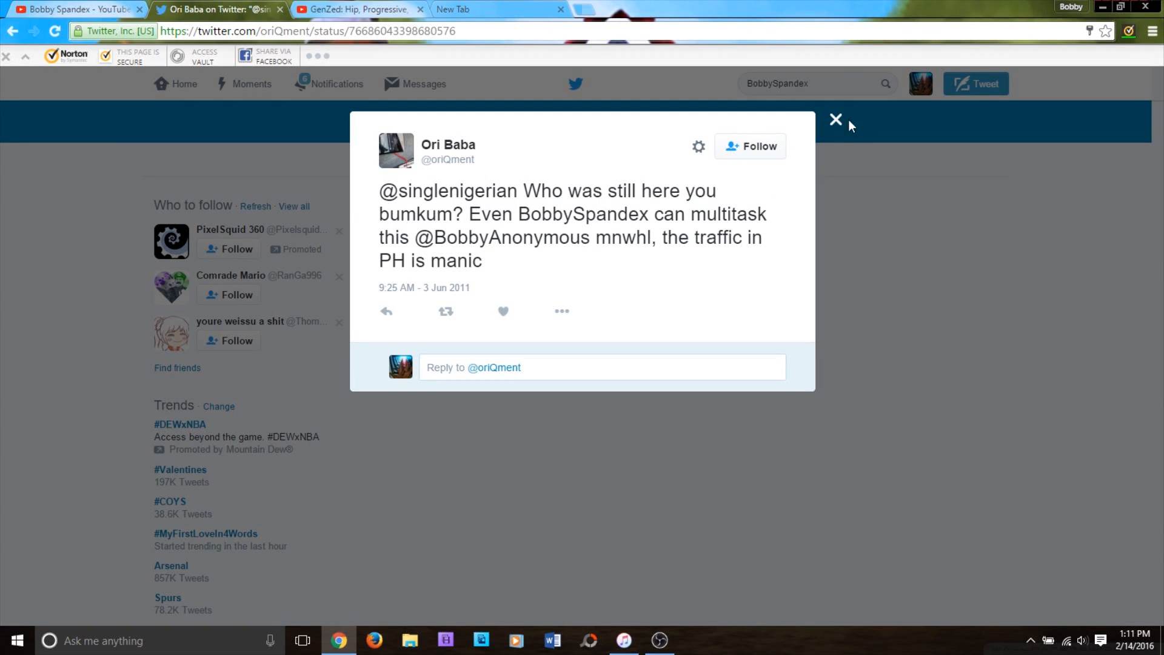
pyautogui.moveTo(837, 120)
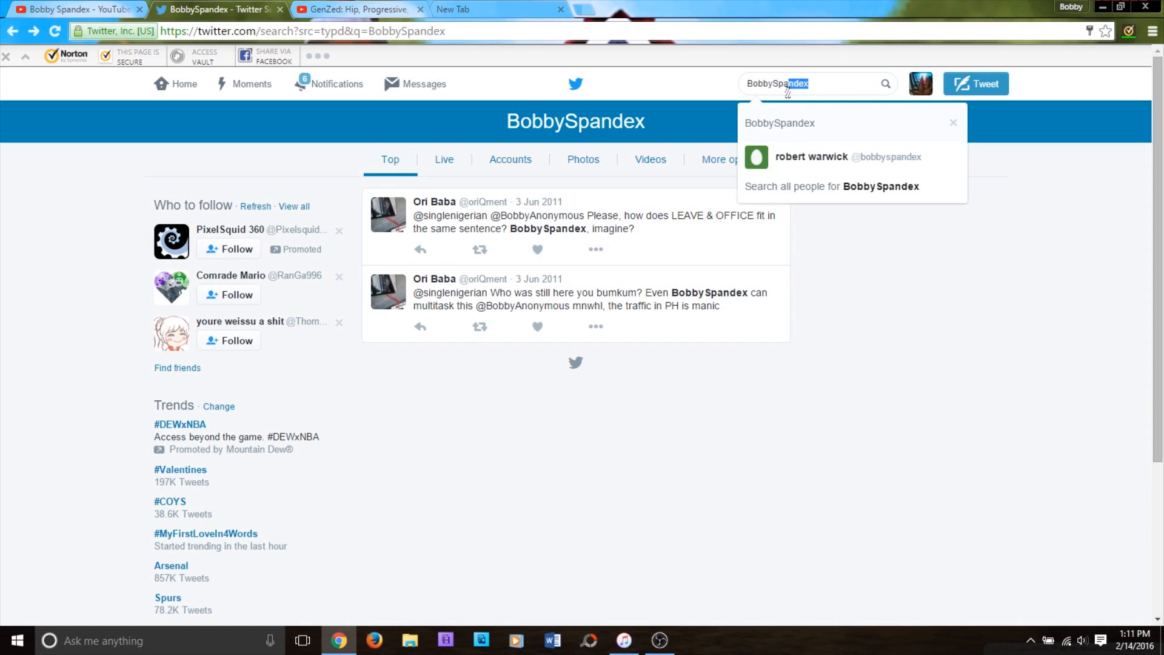
pyautogui.moveTo(847, 157)
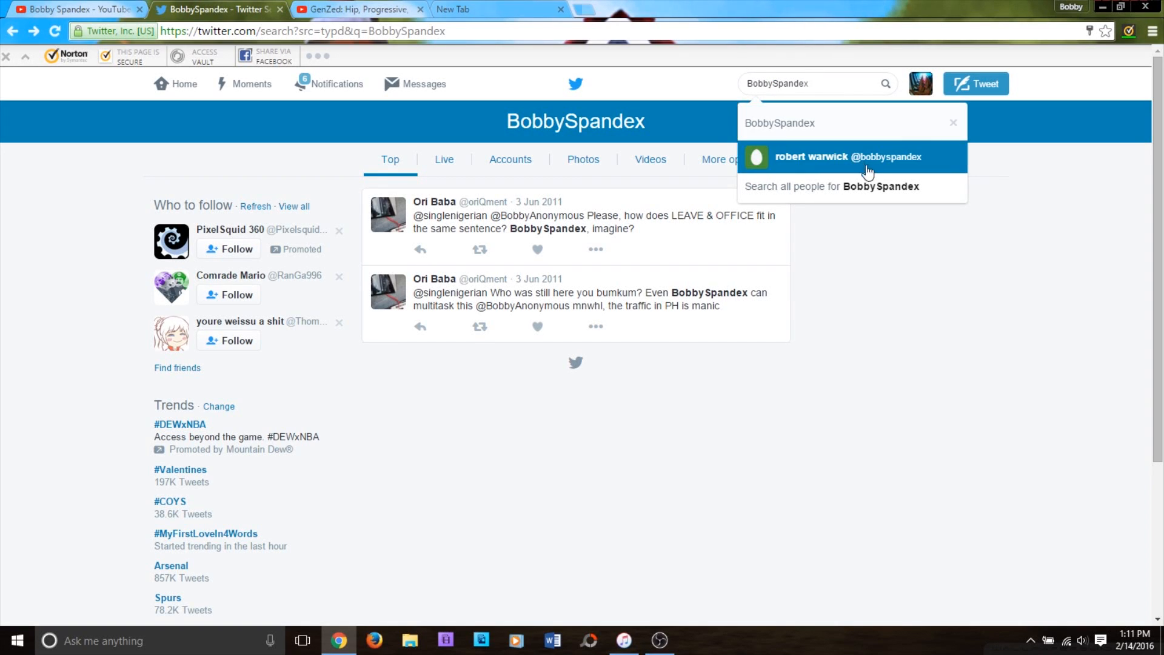
pyautogui.click(846, 156)
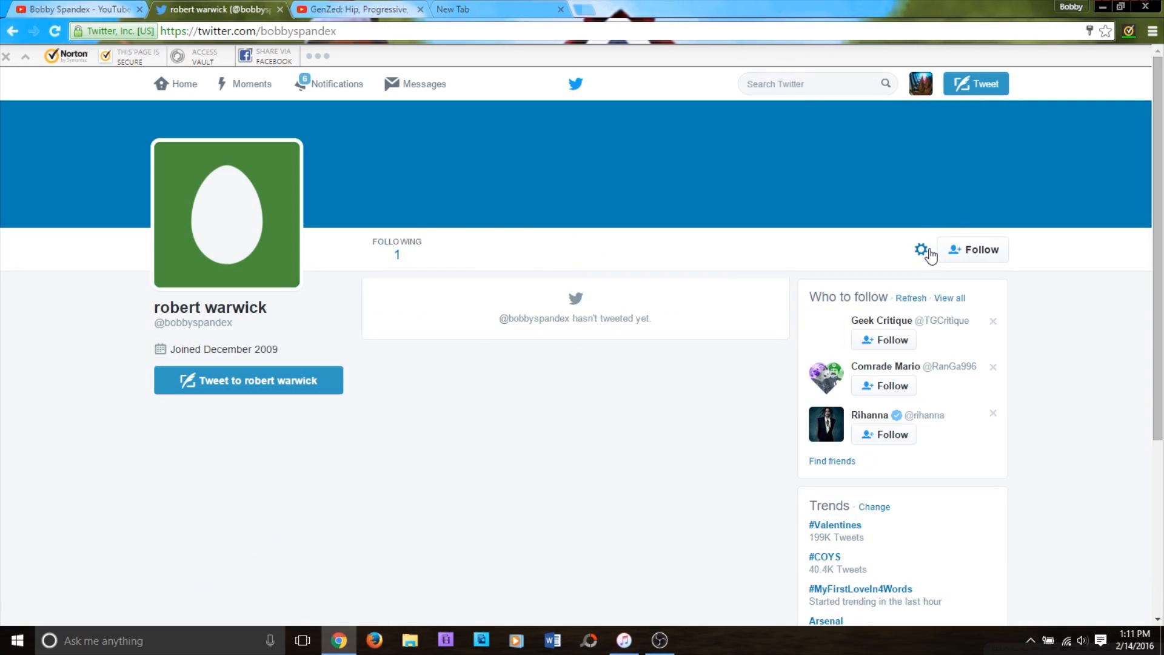
pyautogui.moveTo(193, 327)
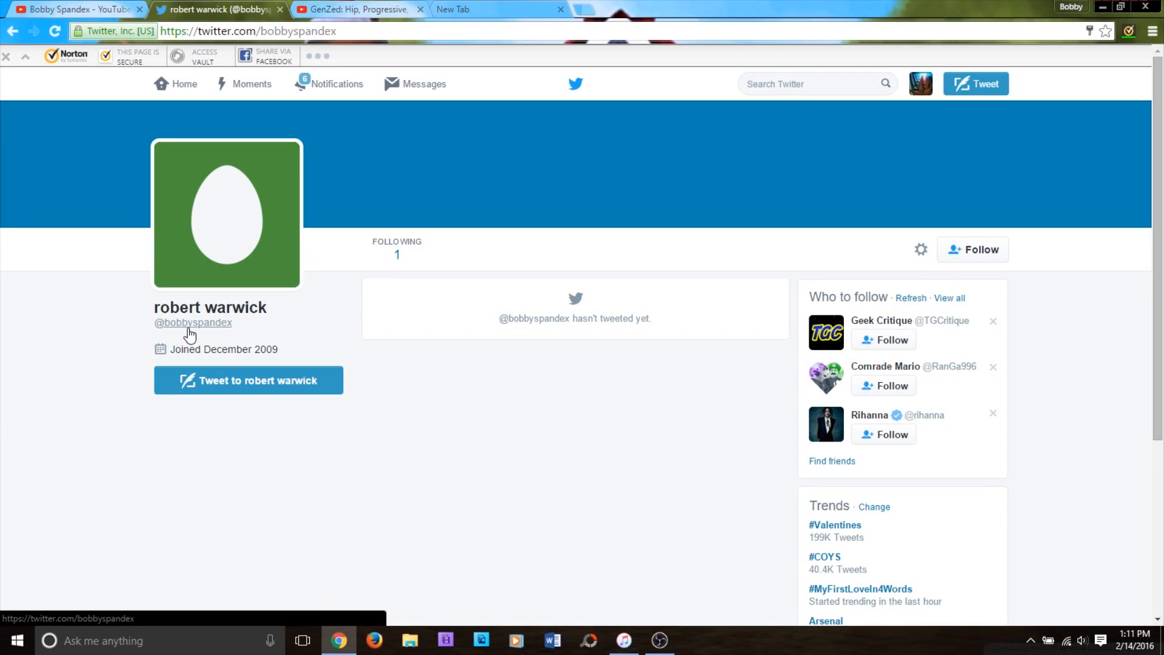
pyautogui.moveTo(557, 467)
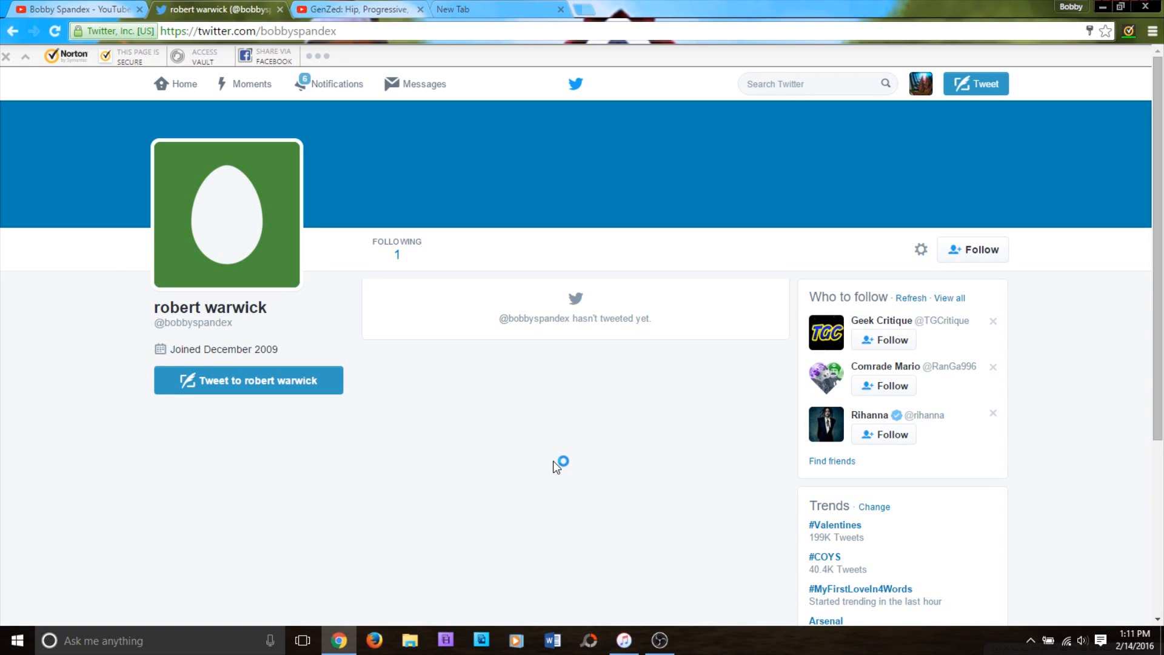
pyautogui.moveTo(339, 84)
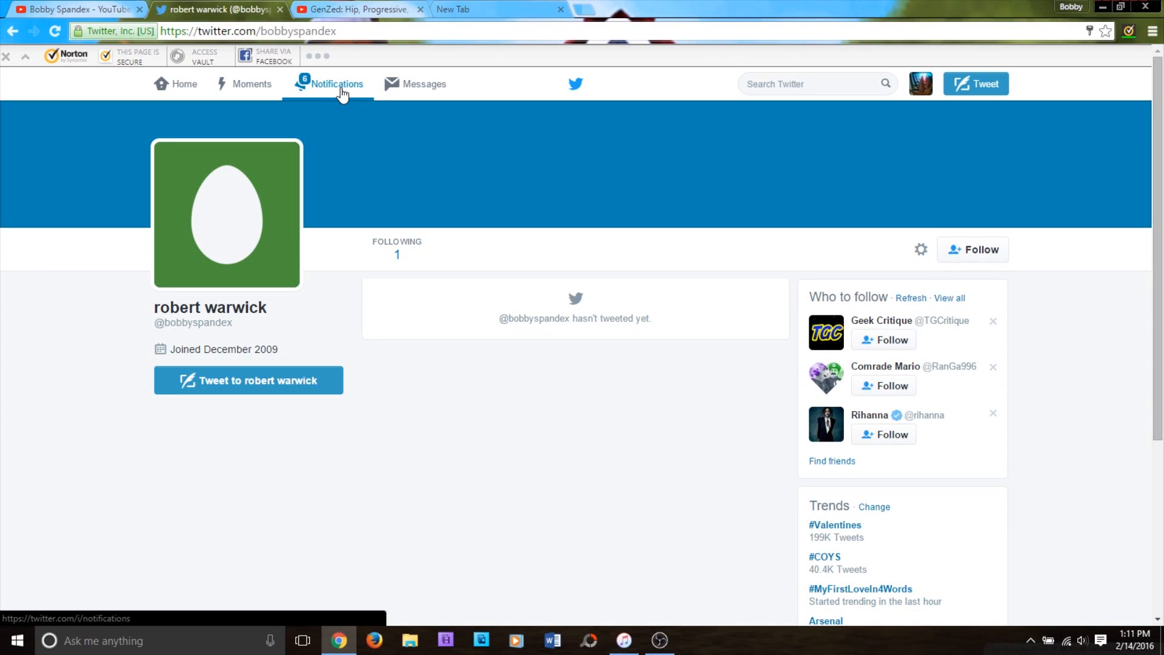
# Show the account's notifications listing recent likes and automated retweets
pyautogui.click(334, 84)
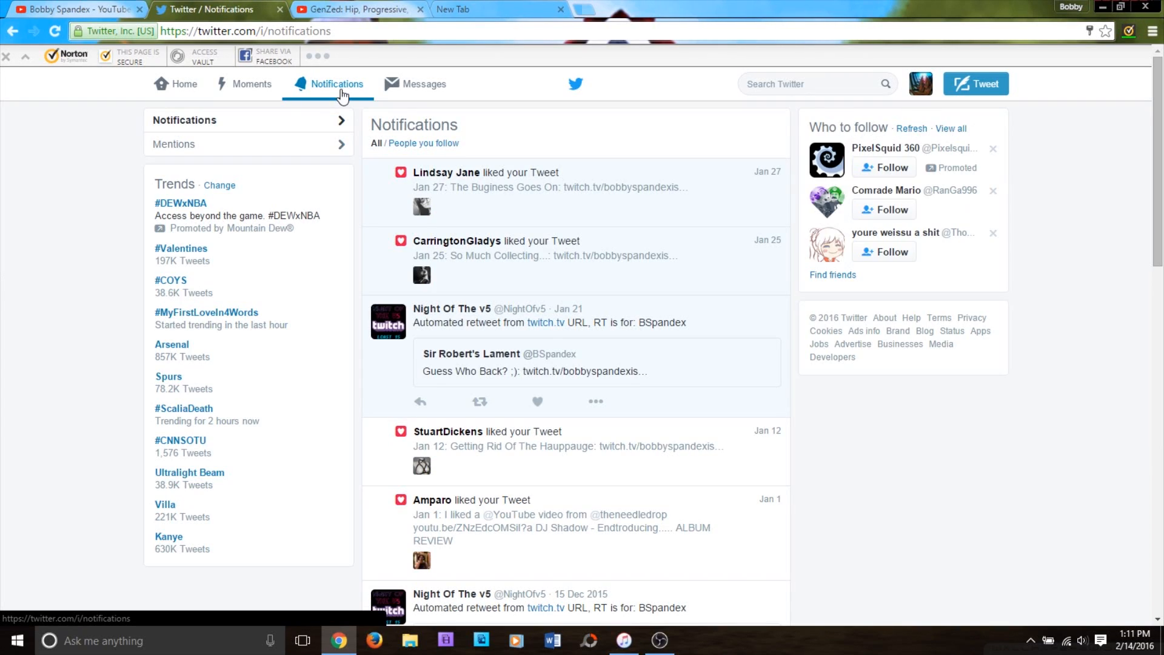
pyautogui.moveTo(663, 209)
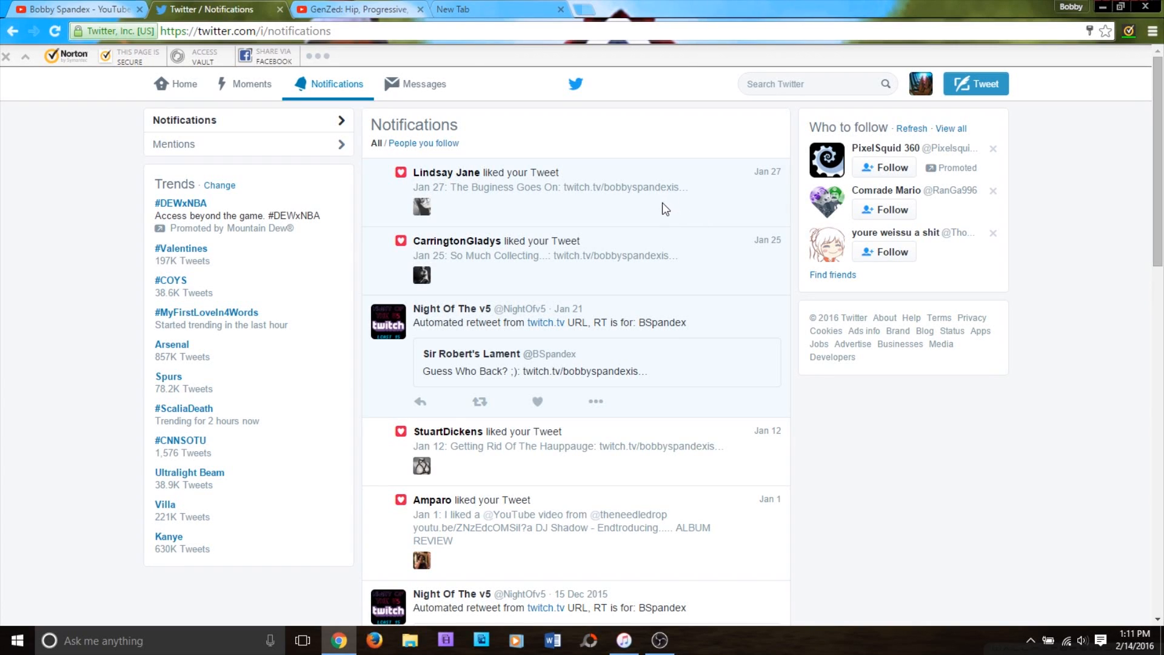
pyautogui.moveTo(650, 215)
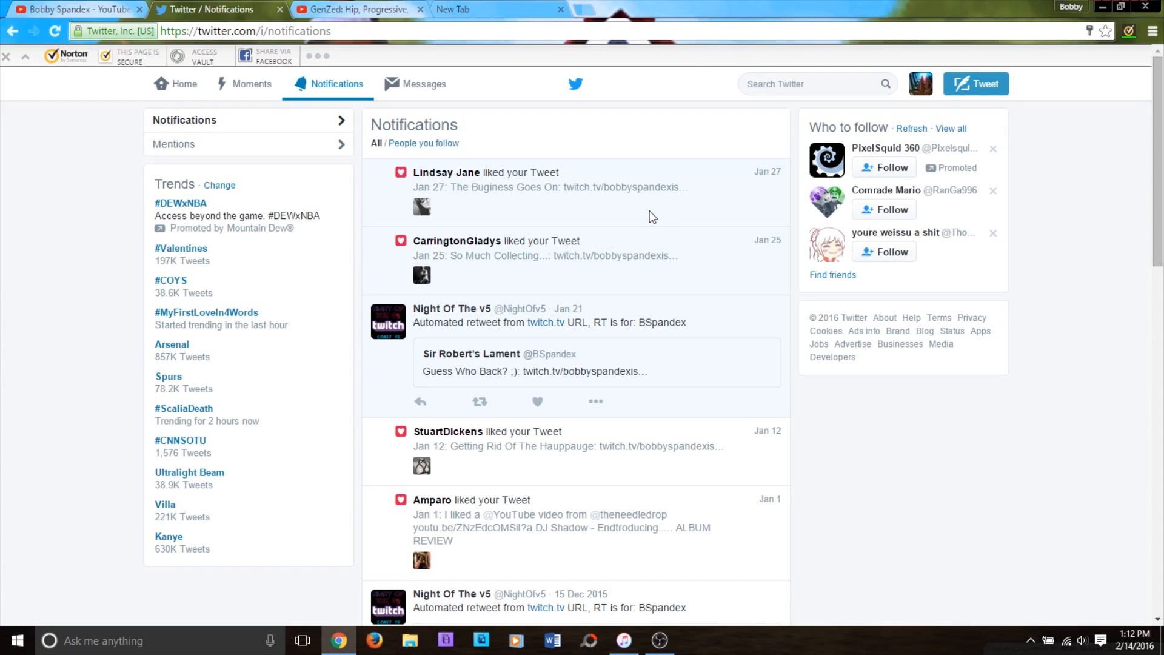
pyautogui.moveTo(643, 224)
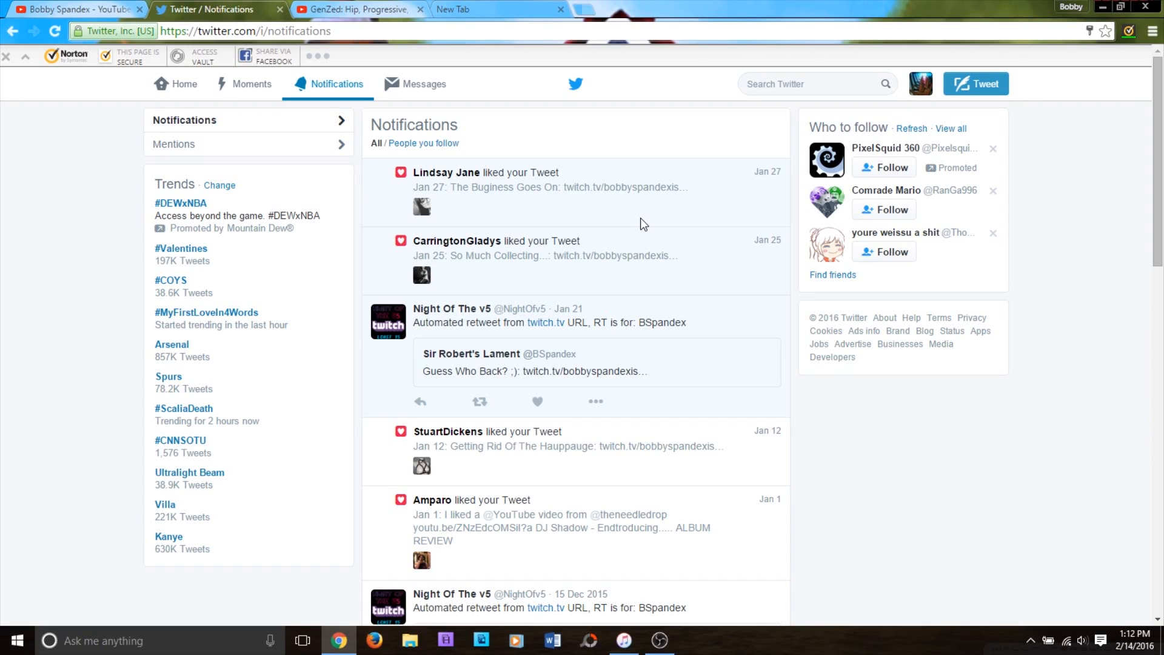
pyautogui.moveTo(648, 118)
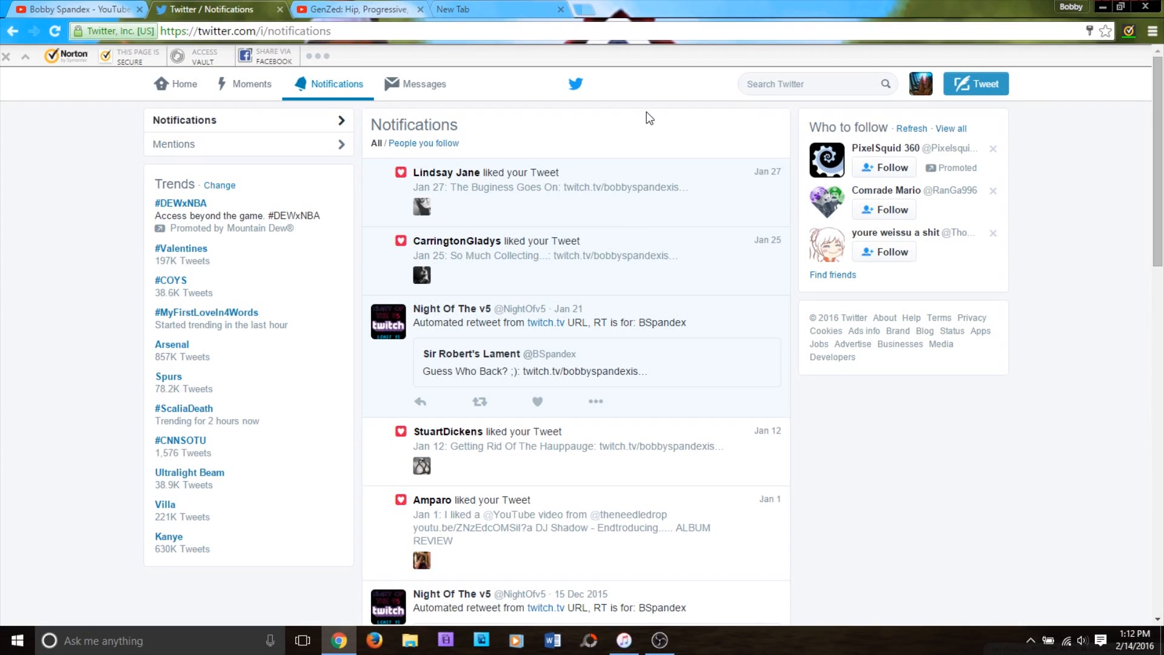